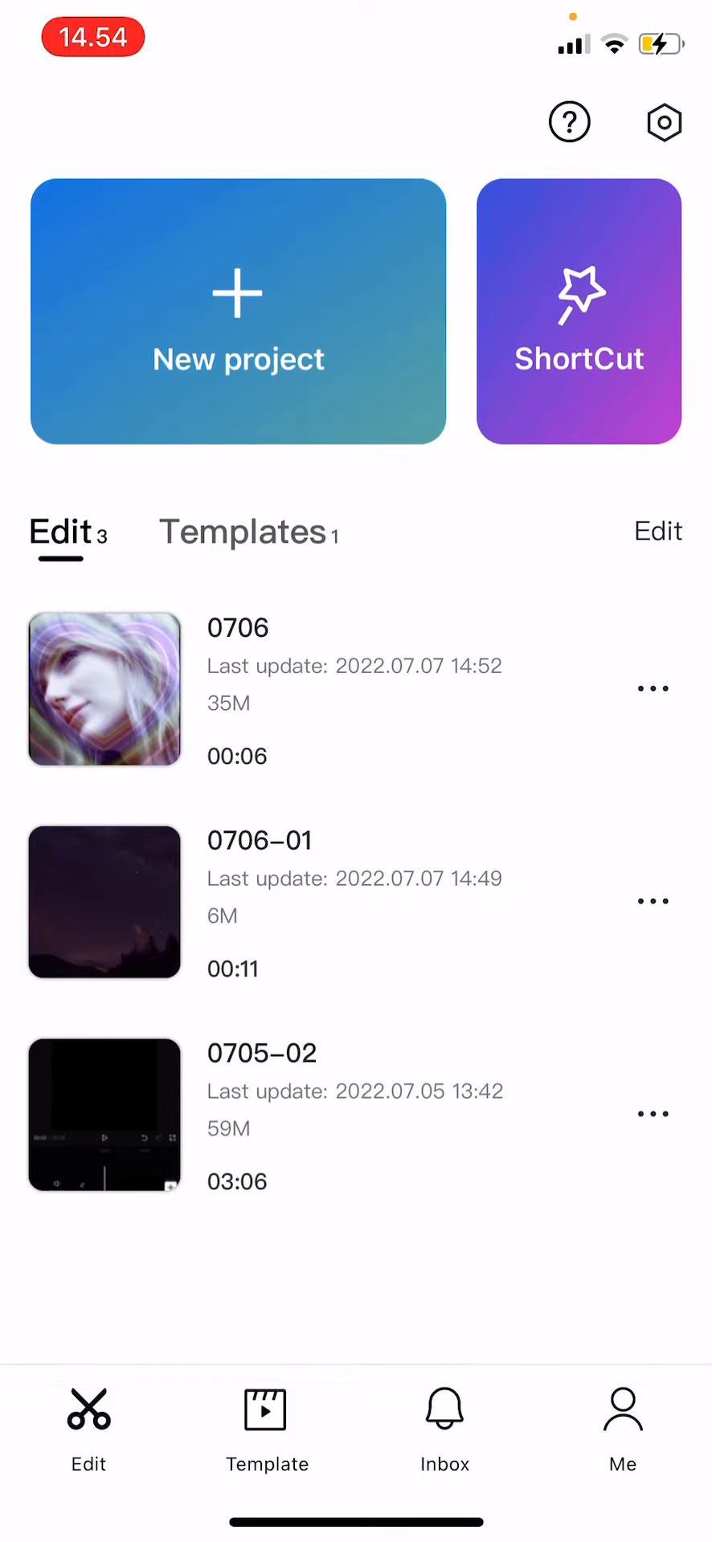
Create a new project and import the 4-second App Library screen recording.
click(238, 310)
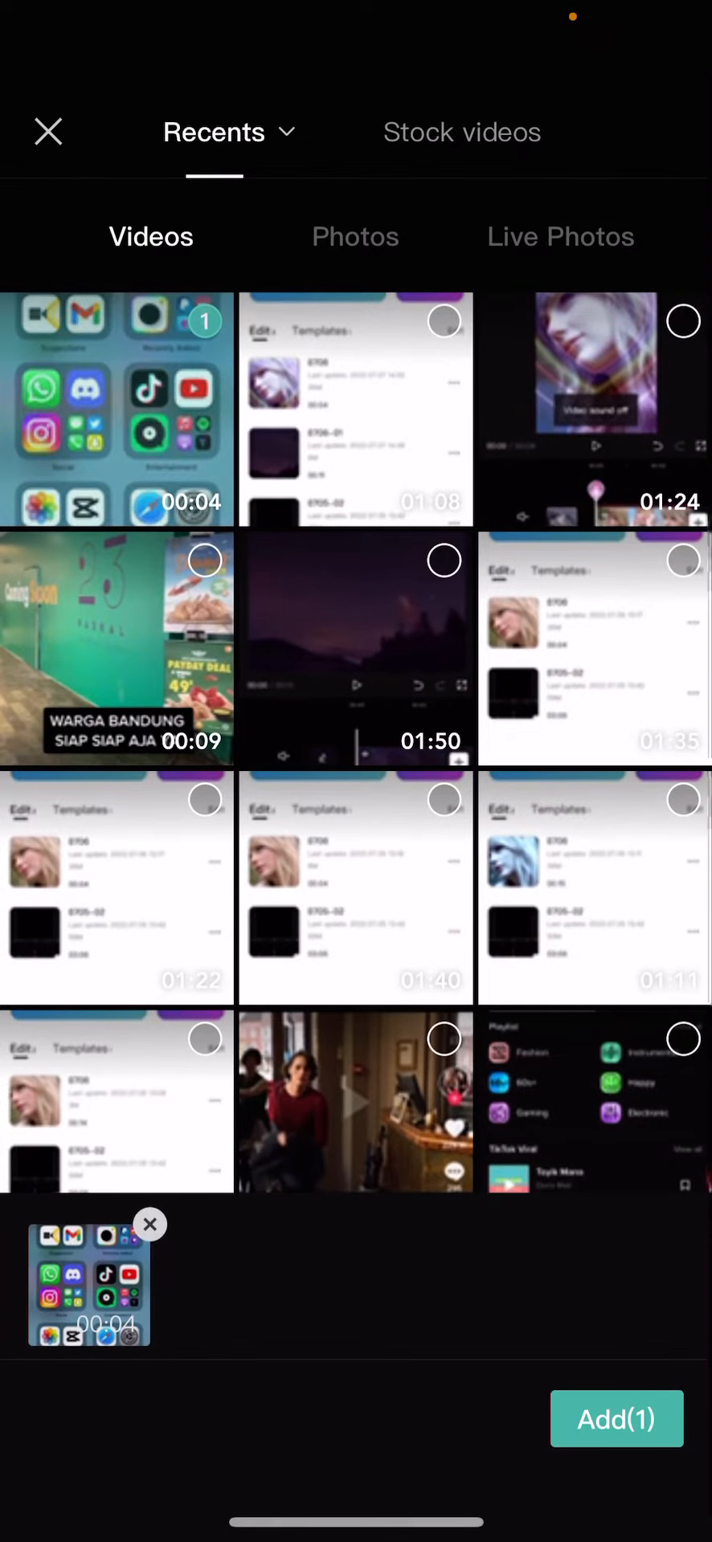
click(616, 1419)
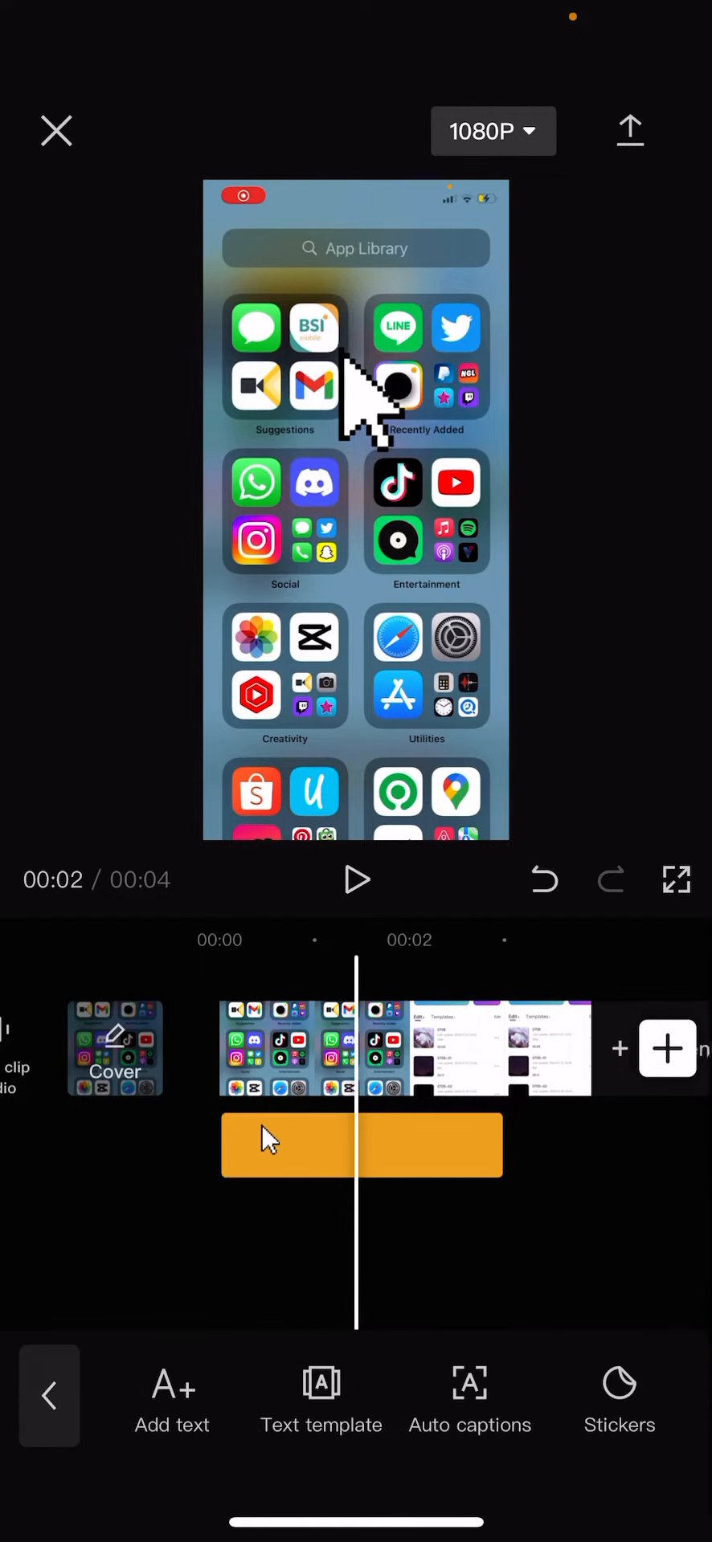
mouse_move(337, 375)
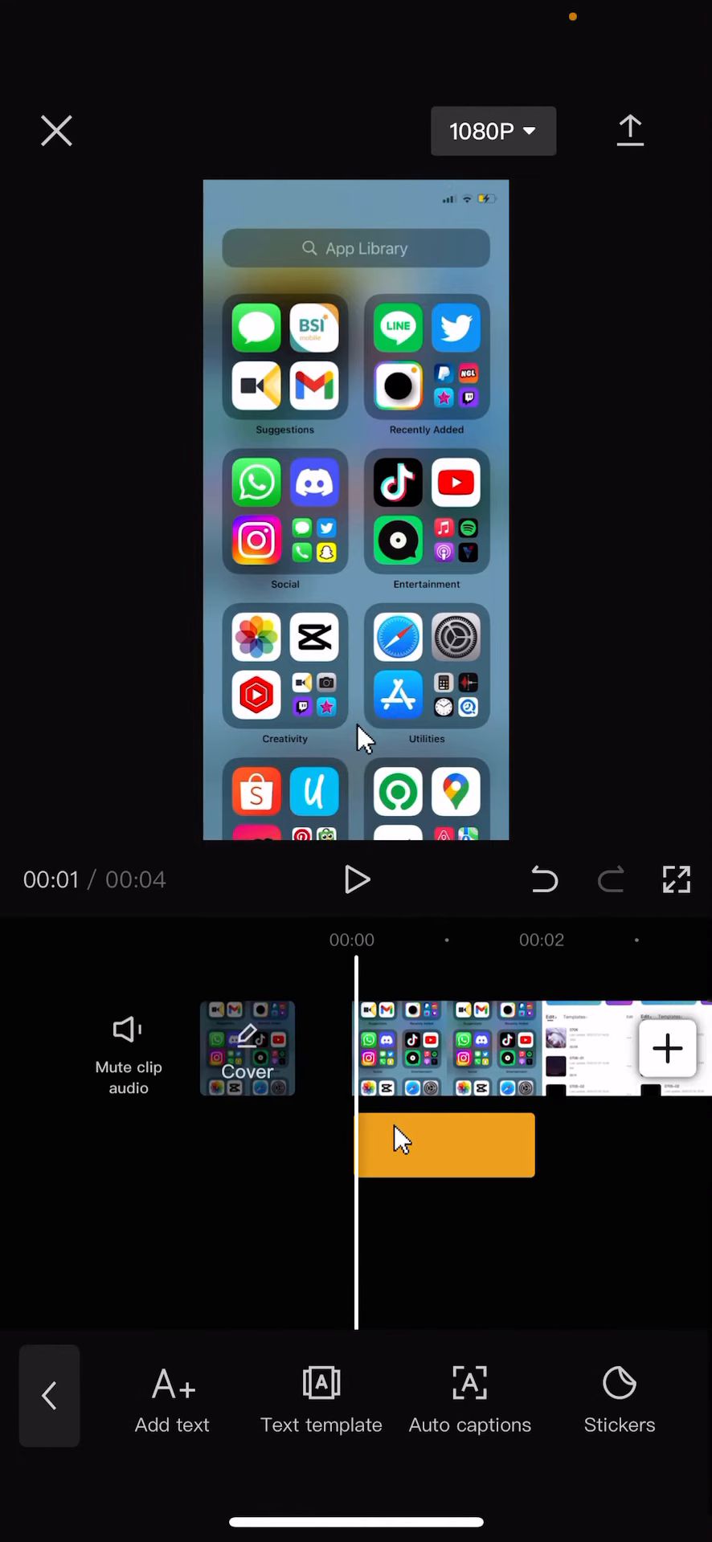
Return the playhead to 00:00 and play back the cursor sticker gliding onto the icon.
click(356, 881)
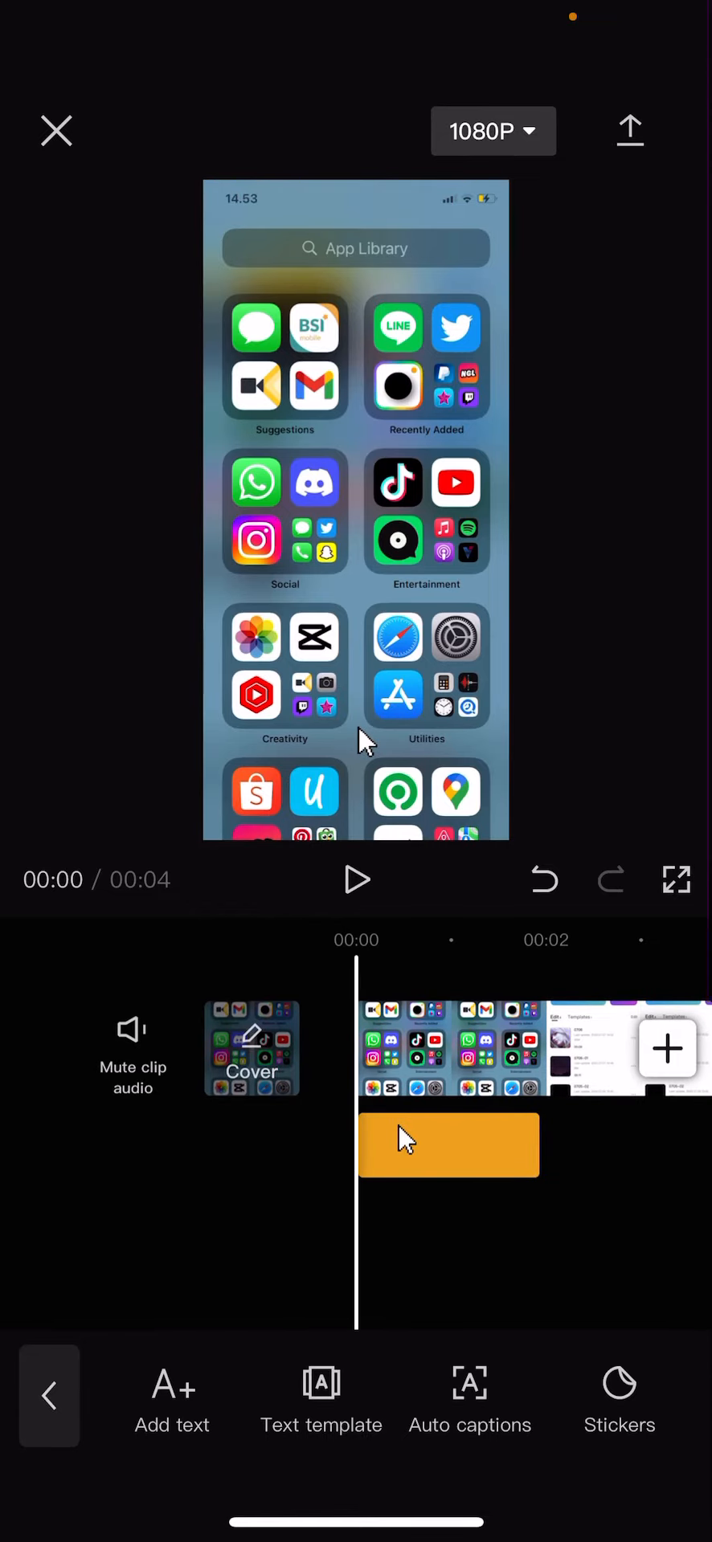
click(356, 880)
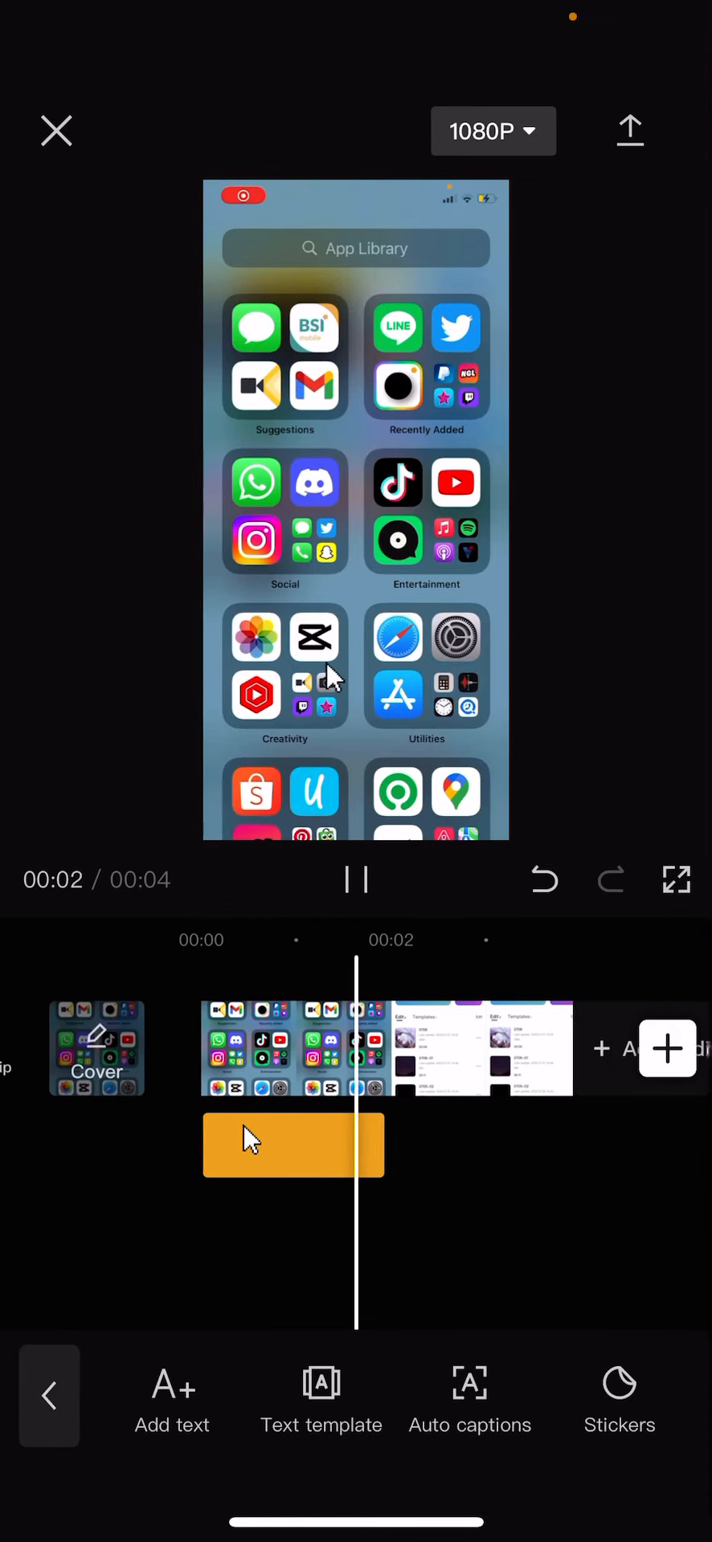